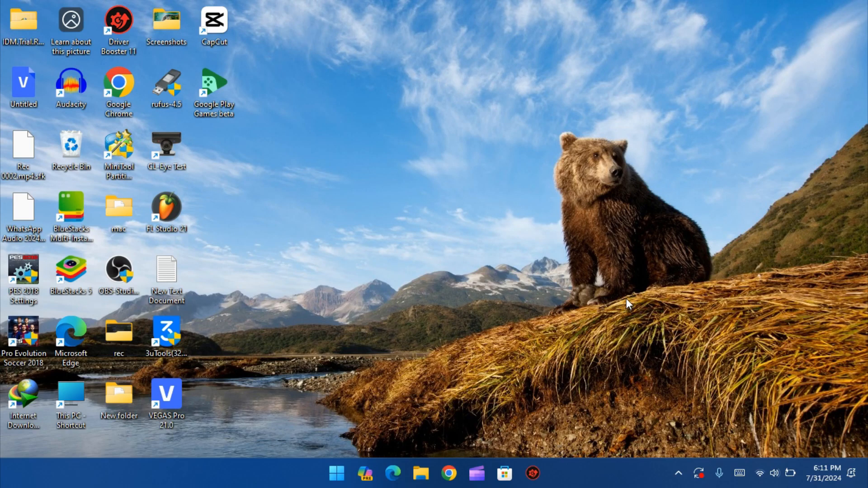
mouse_move(533, 227)
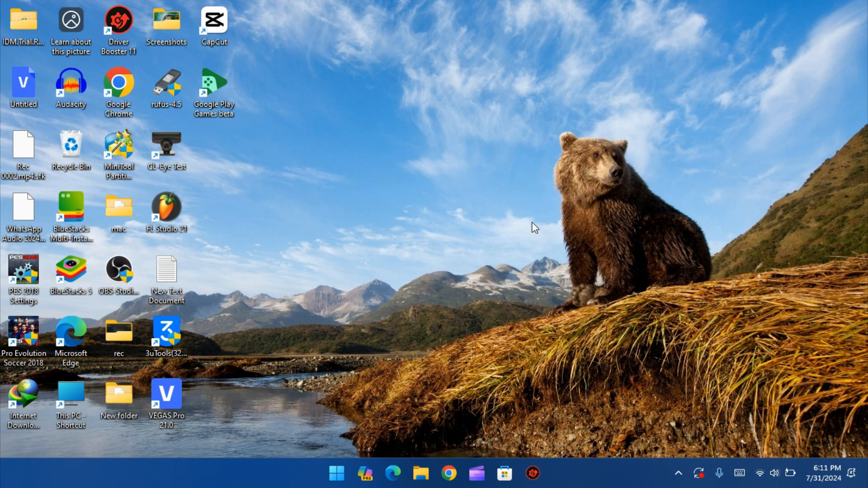
Bring up the Start search panel showing recent items like Command Prompt and Control Panel.
click(337, 472)
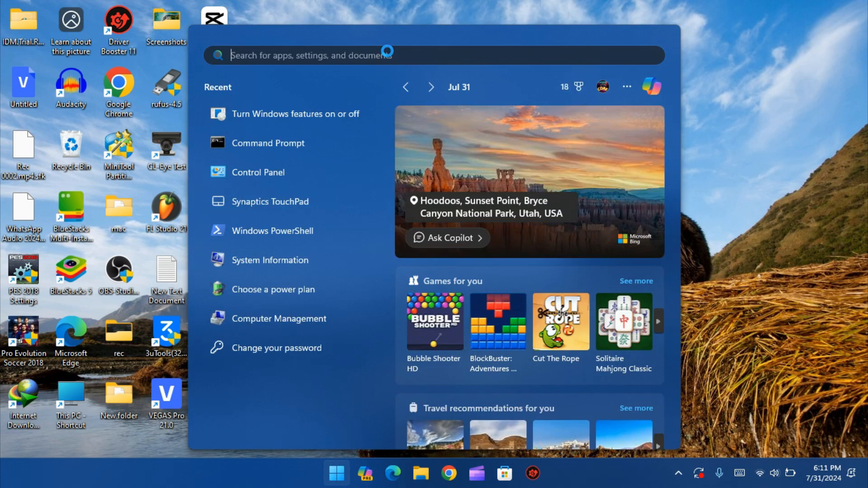
Launch Turn Windows features on or off from Recent, then cancel it when the list stays blank.
click(295, 114)
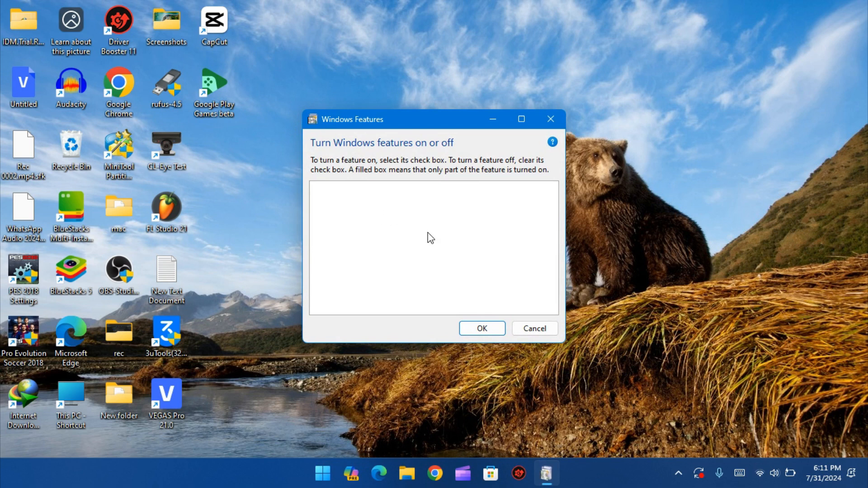
mouse_move(391, 256)
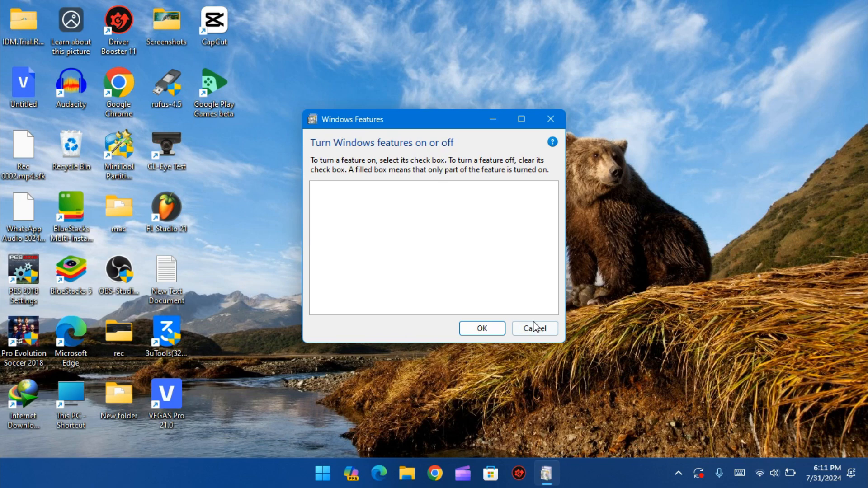
click(533, 327)
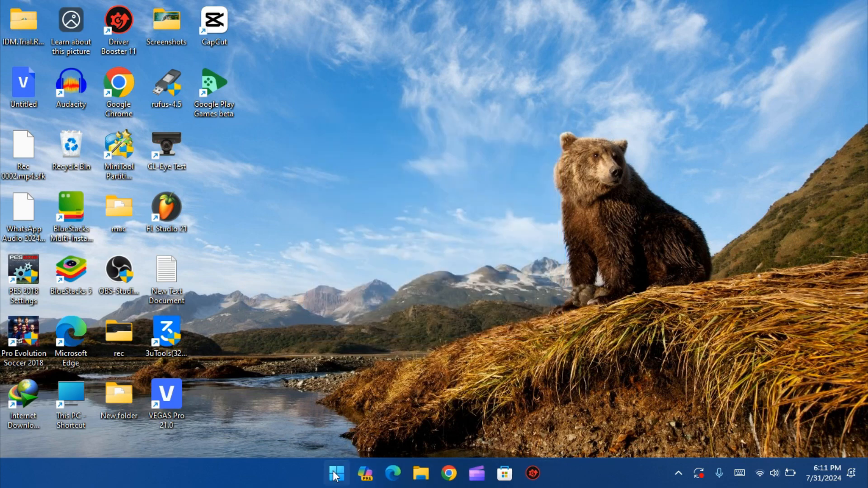
Search 'services' from Start, then select Windows Modules Installer in the Services list.
click(335, 473)
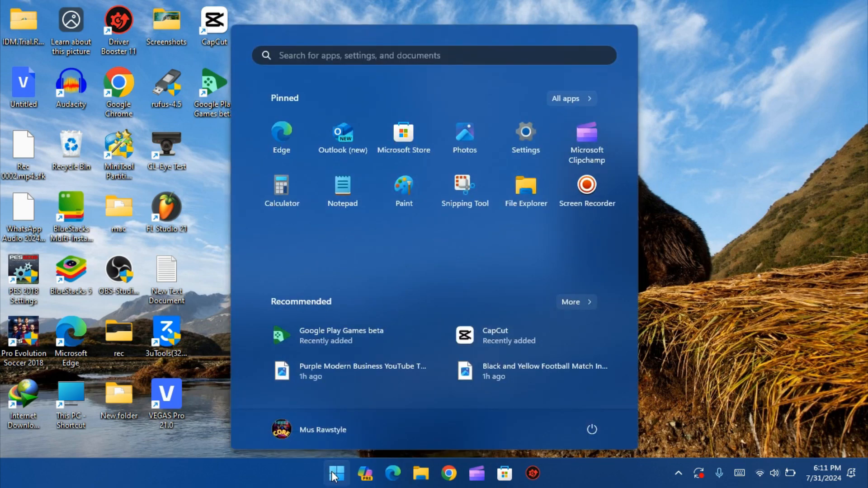
text(services)
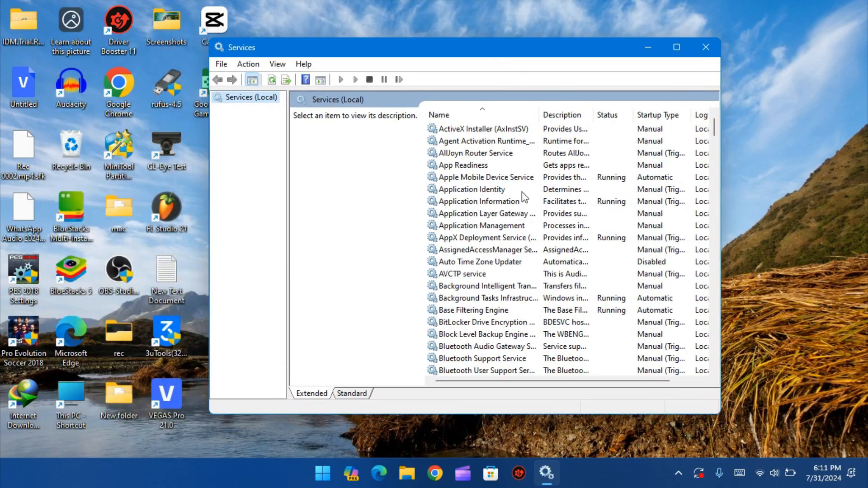
scroll(down, 3)
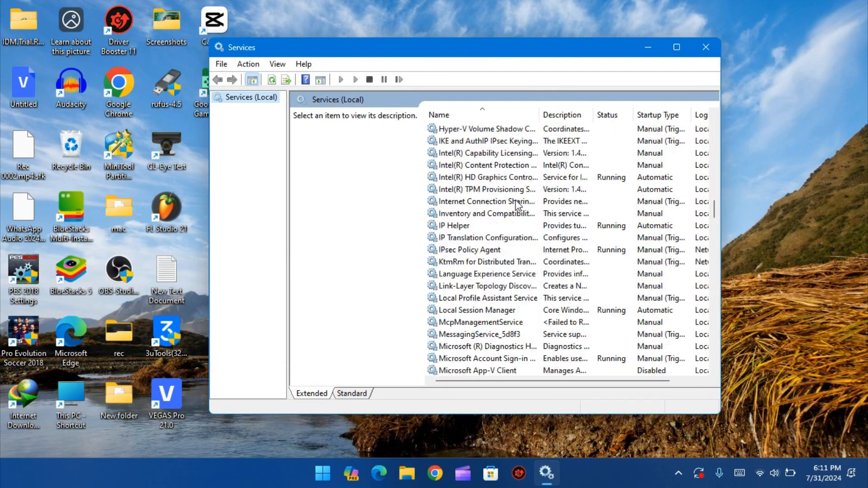
scroll(down, 3)
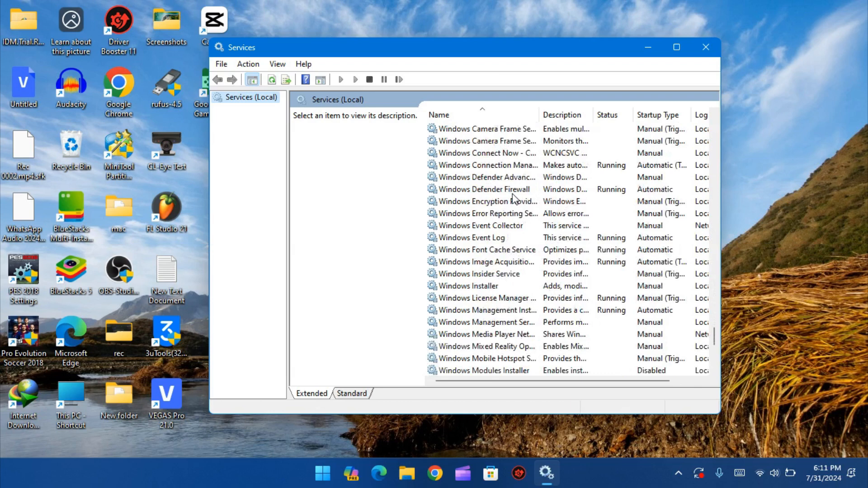
click(484, 153)
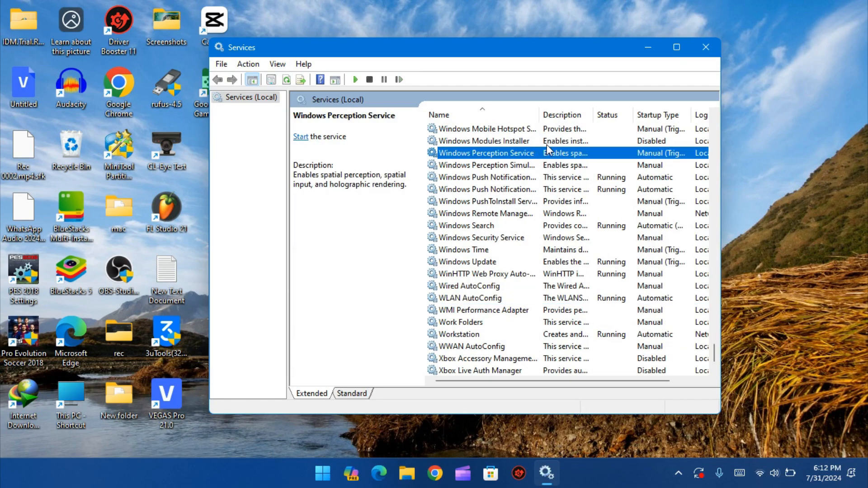
click(484, 141)
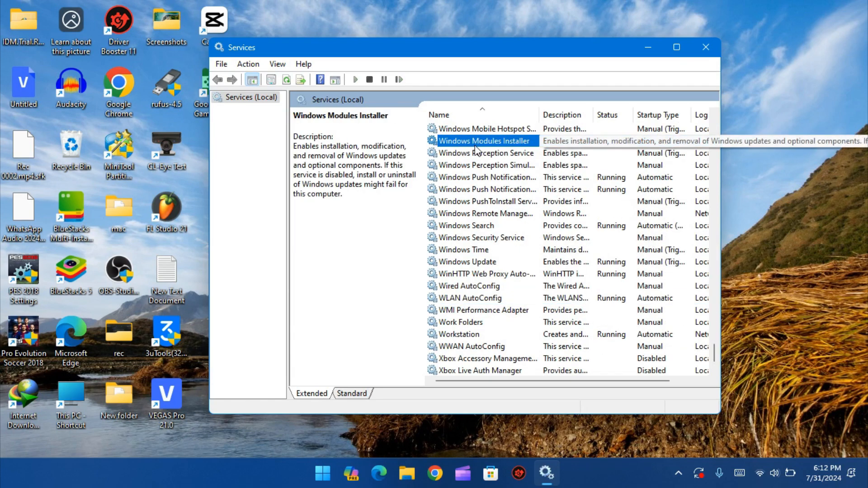
Set Windows Modules Installer to Automatic startup, start it, and confirm the properties.
right_click(484, 141)
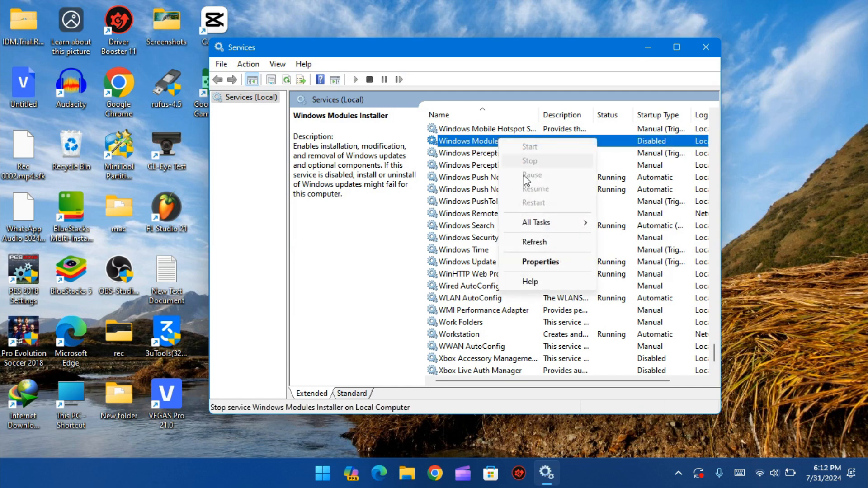
click(540, 262)
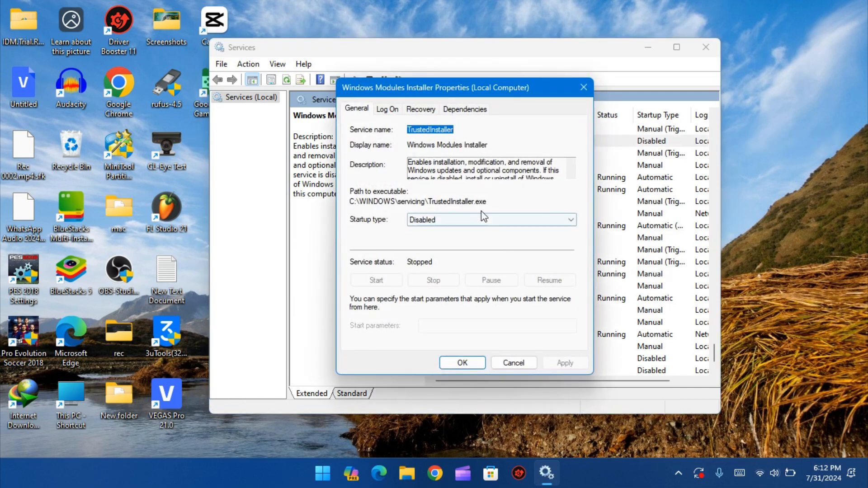
click(570, 219)
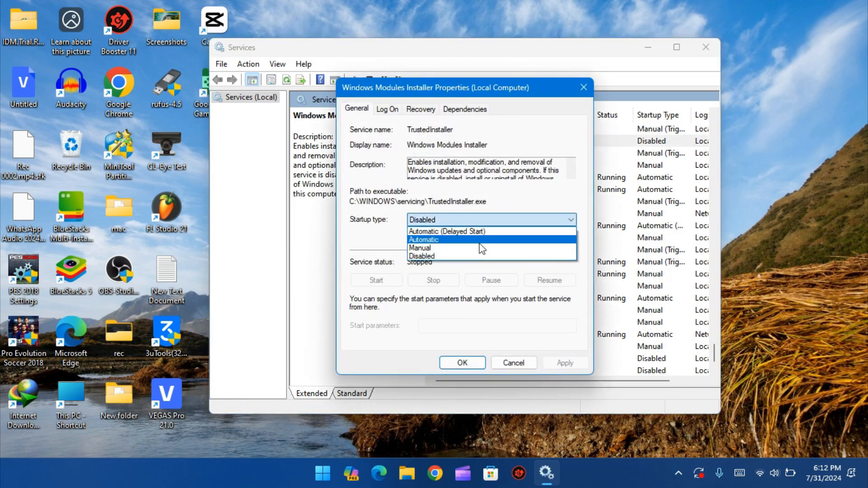
click(423, 239)
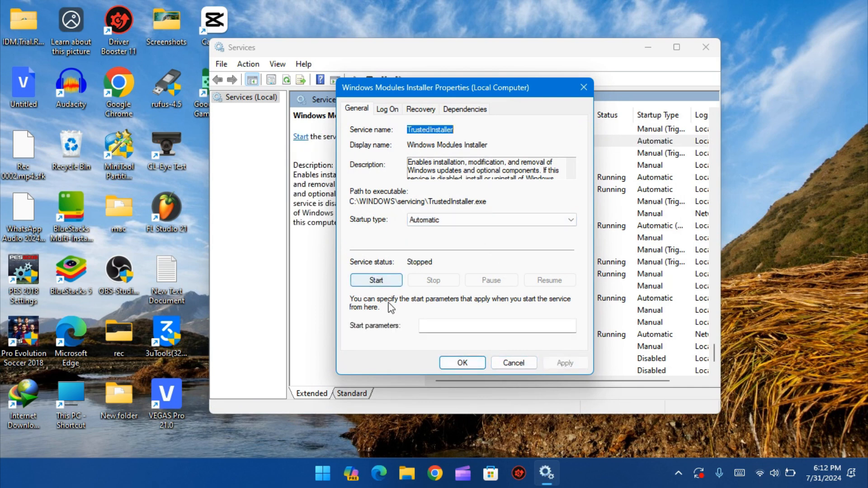
click(375, 279)
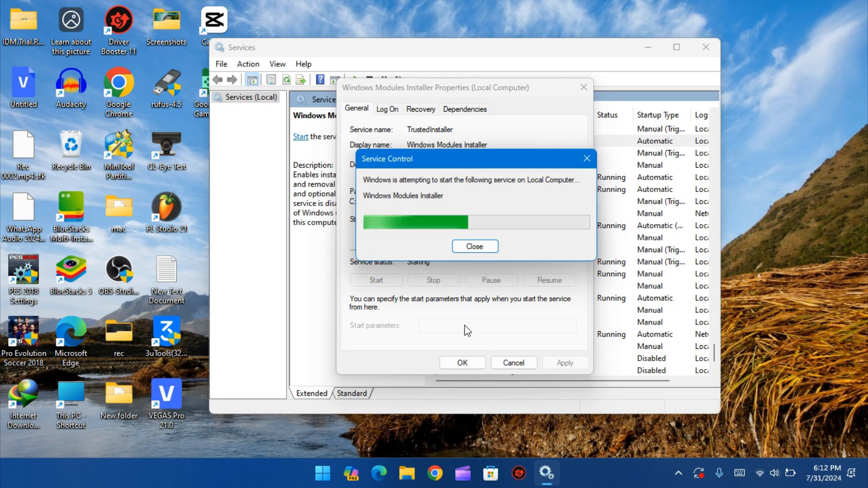
click(474, 246)
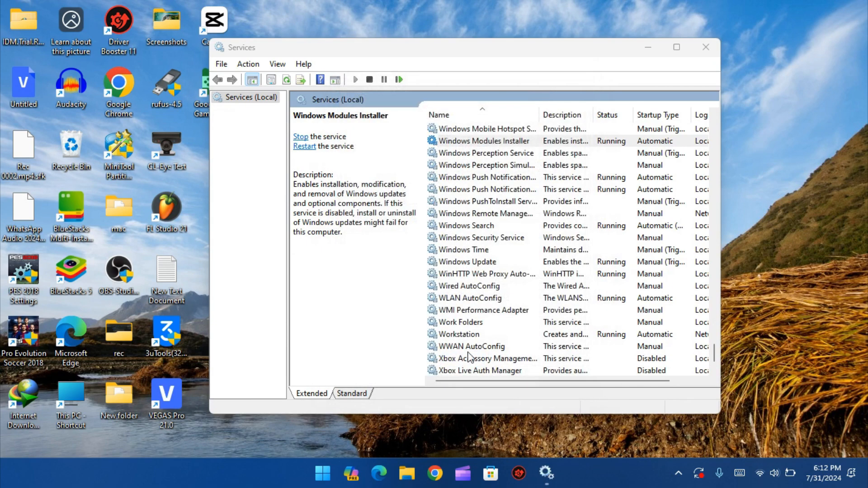
Search 'turn Windows features on or off' from Start and launch the best match.
scroll(up, 3)
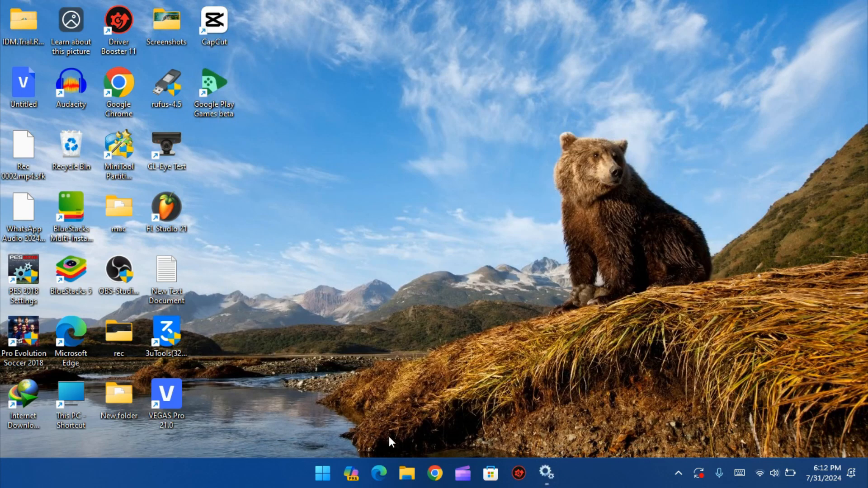
click(322, 473)
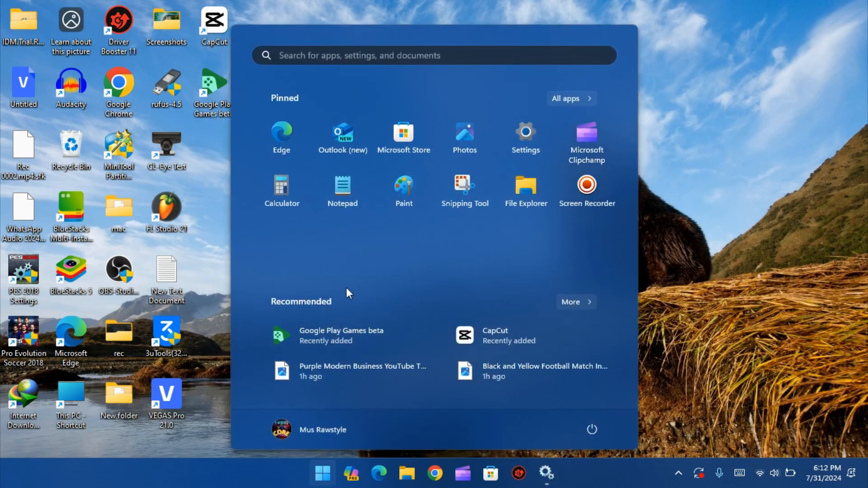
text(turn Windows features on or off)
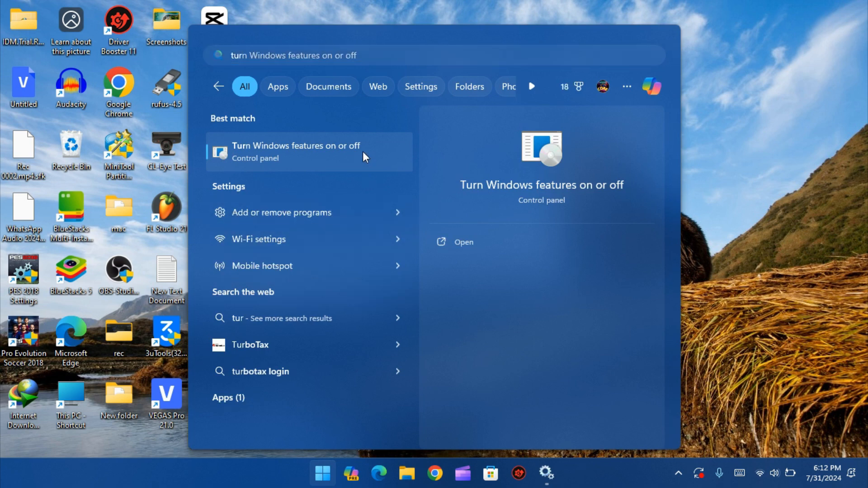
click(296, 152)
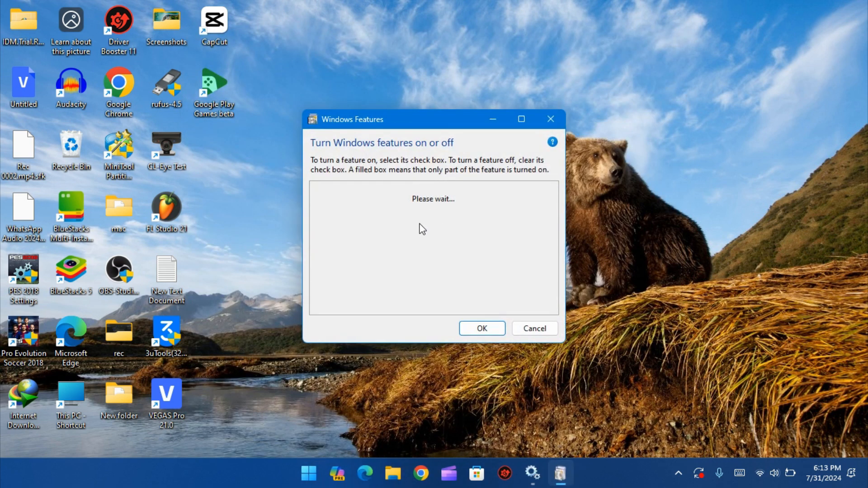
mouse_move(445, 231)
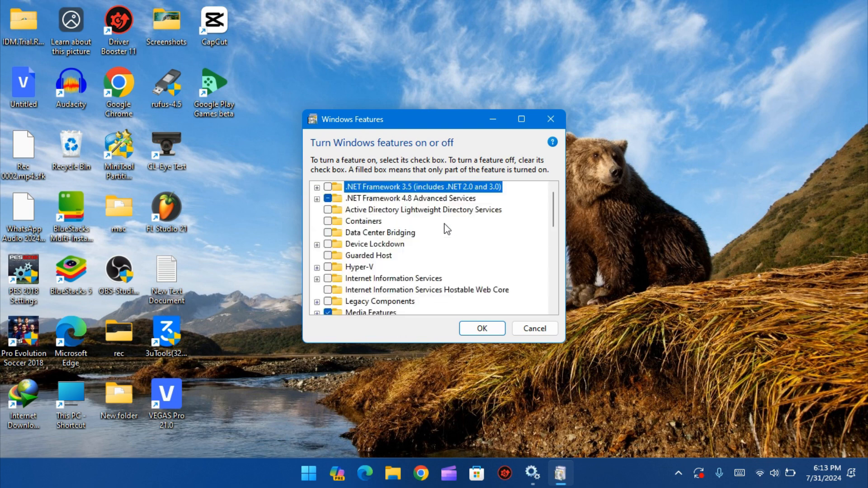
Scroll the loaded Windows Features list past .NET Framework, Hyper-V and Media Features.
scroll(down, 3)
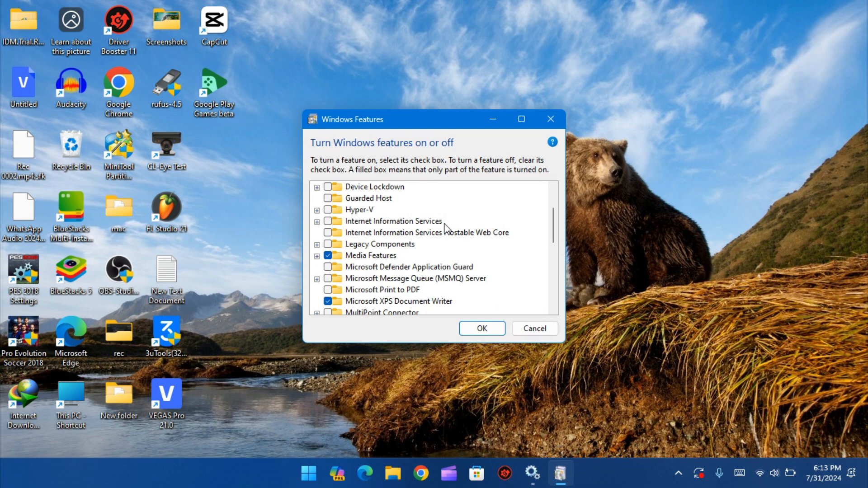
mouse_move(451, 229)
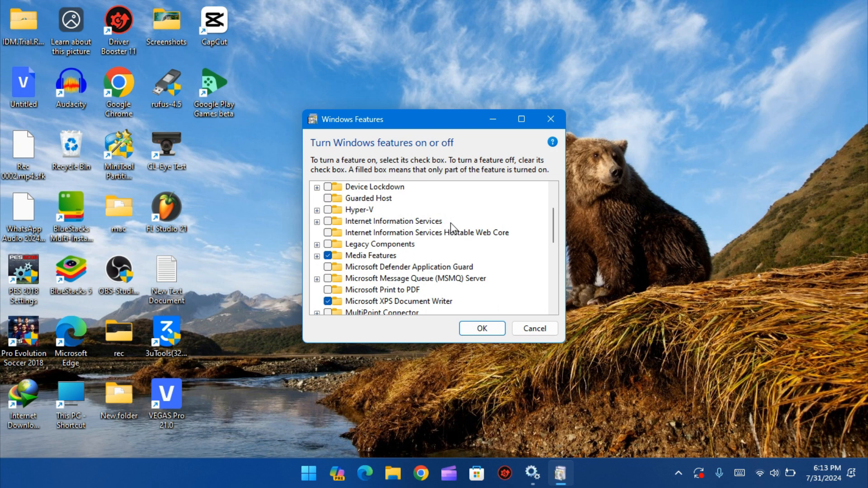
mouse_move(507, 255)
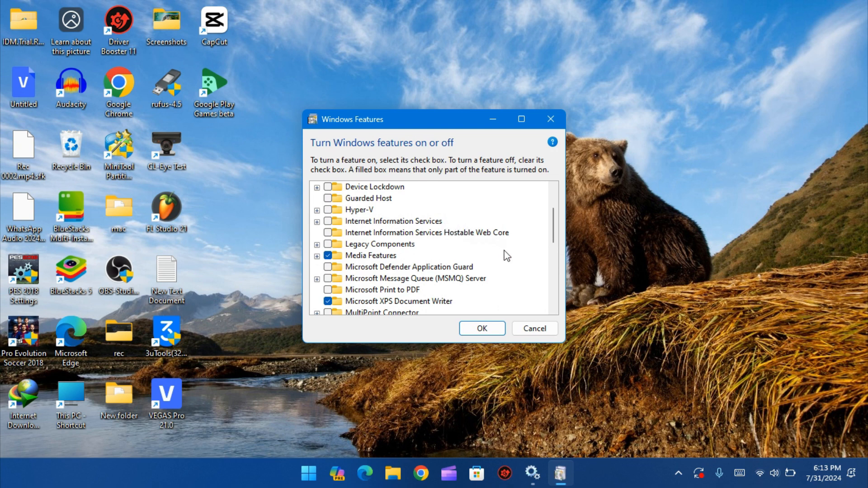